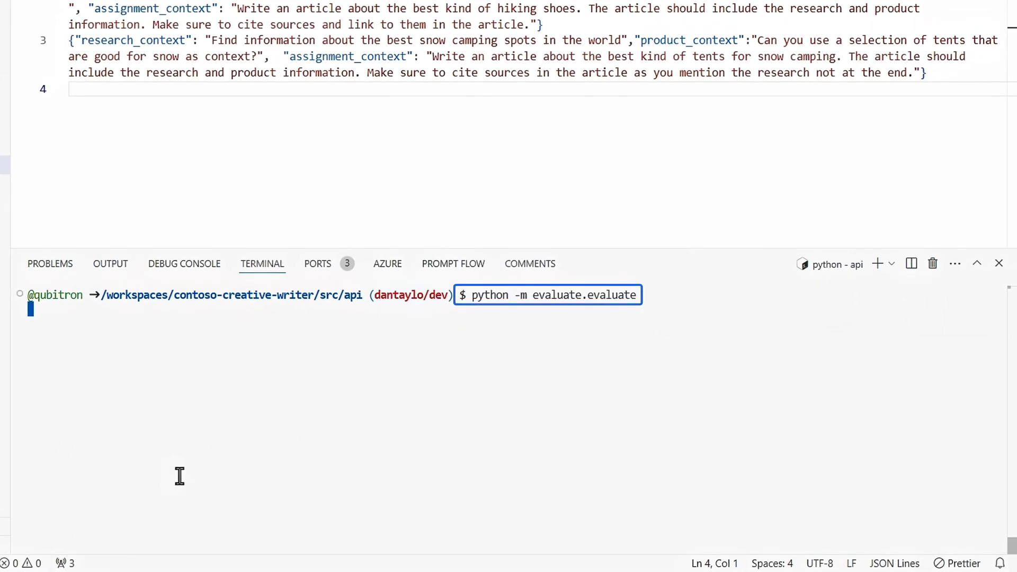
Run 'python -m evaluate.evaluate' in the terminal until it prints 'Running orchestrator...'
{"action": "key", "text": "Return"}
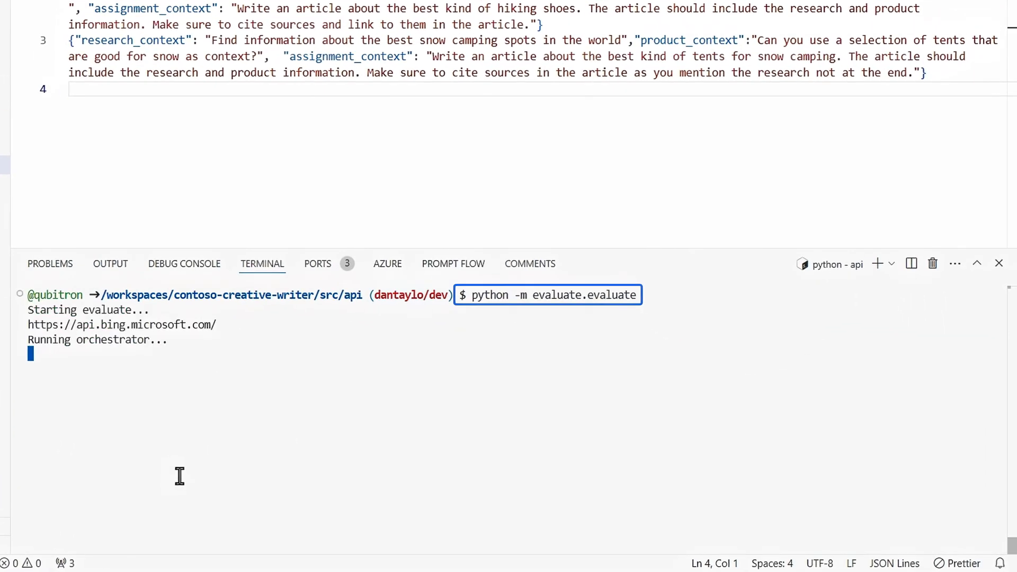